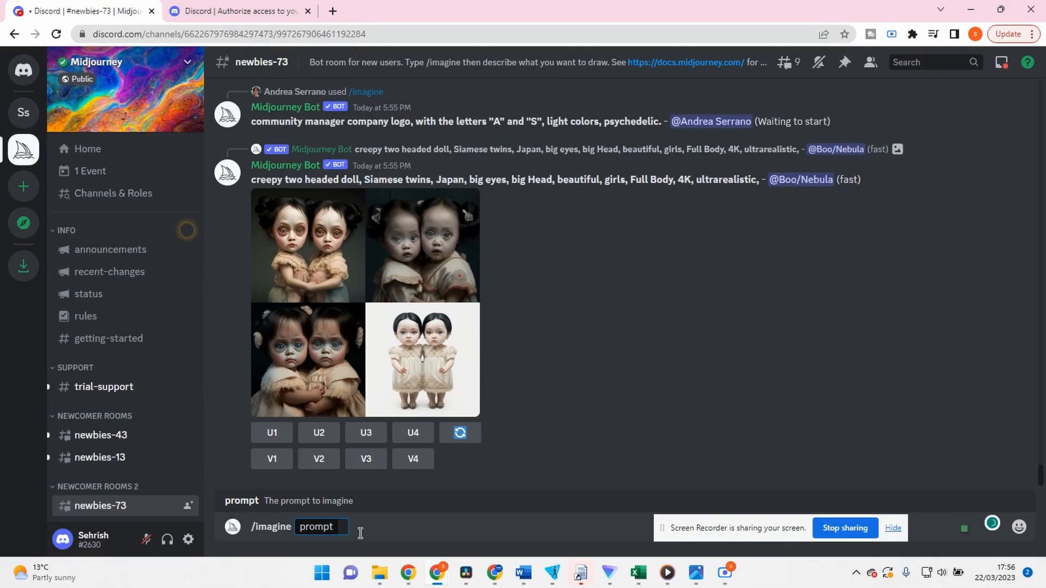
# Submit an /imagine prompt: 'Girl on cloud, diamond rain, nature, green, realistic, 4k --v 4 --ar 2:3'.
pyautogui.write('Girl on cloud, diamond rain, nature, green, realistic, 4k -- v 4 -- ar 2:3')
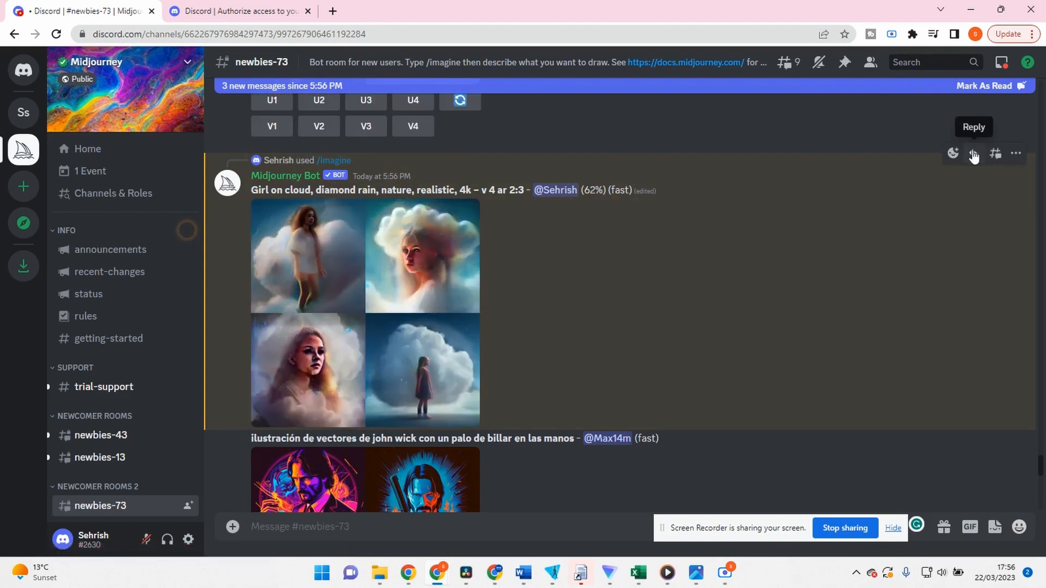
# Reply 'more realistic' to the bot's girl-on-cloud result and view the completed four-image grid.
pyautogui.click(973, 154)
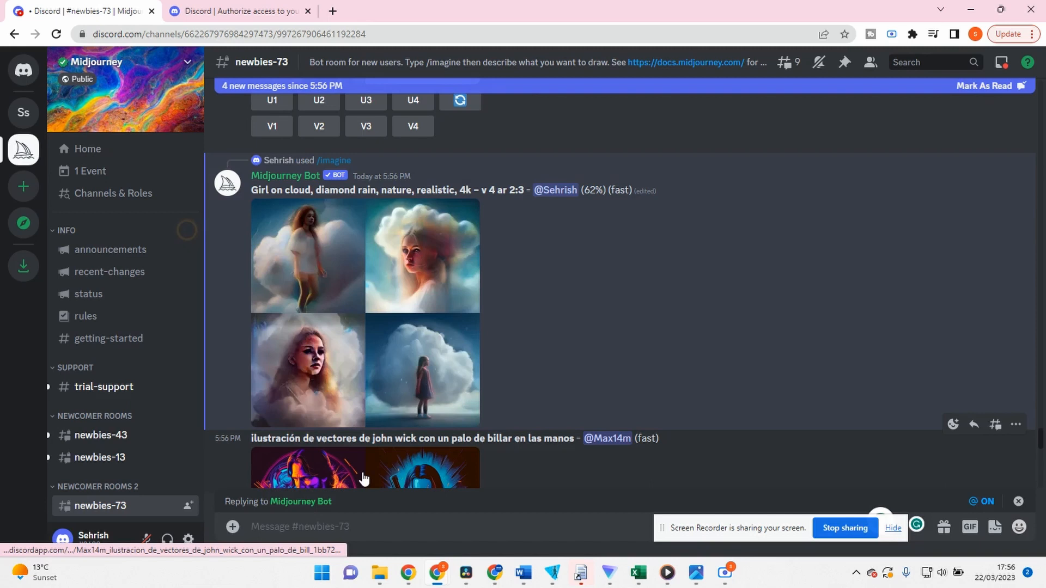
pyautogui.write('more re')
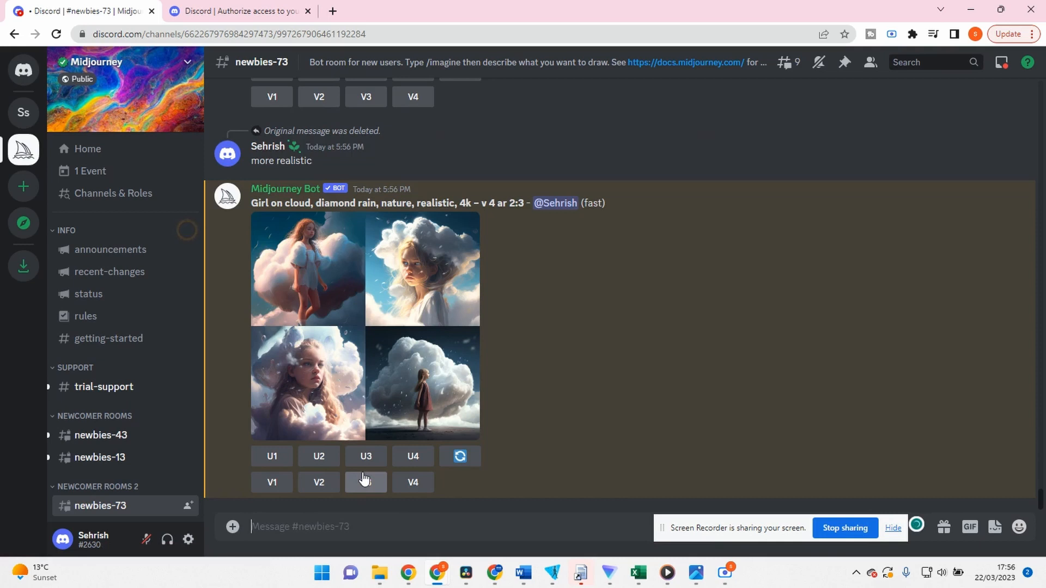
pyautogui.scroll(-3)
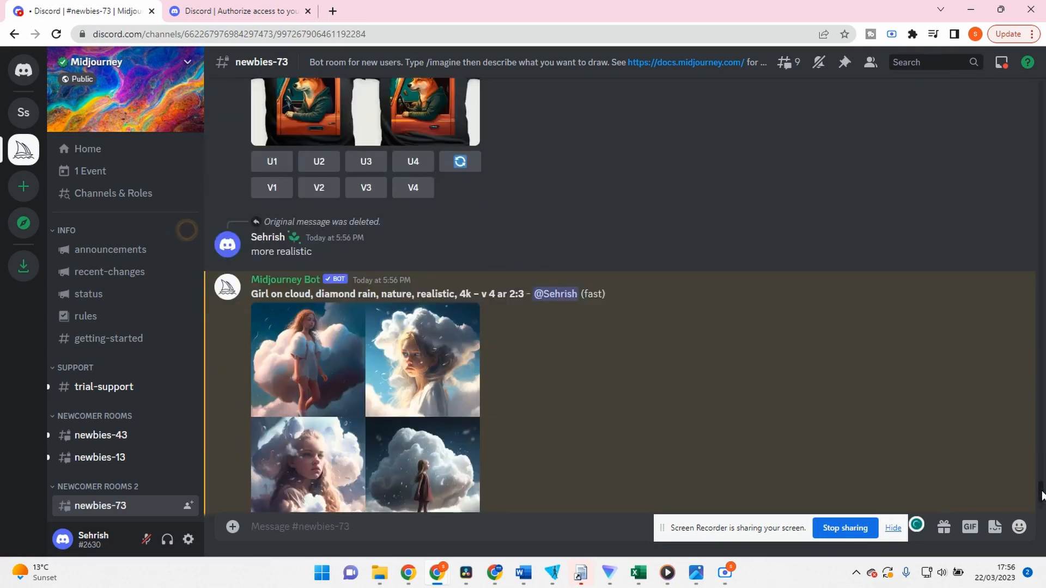
pyautogui.scroll(-3)
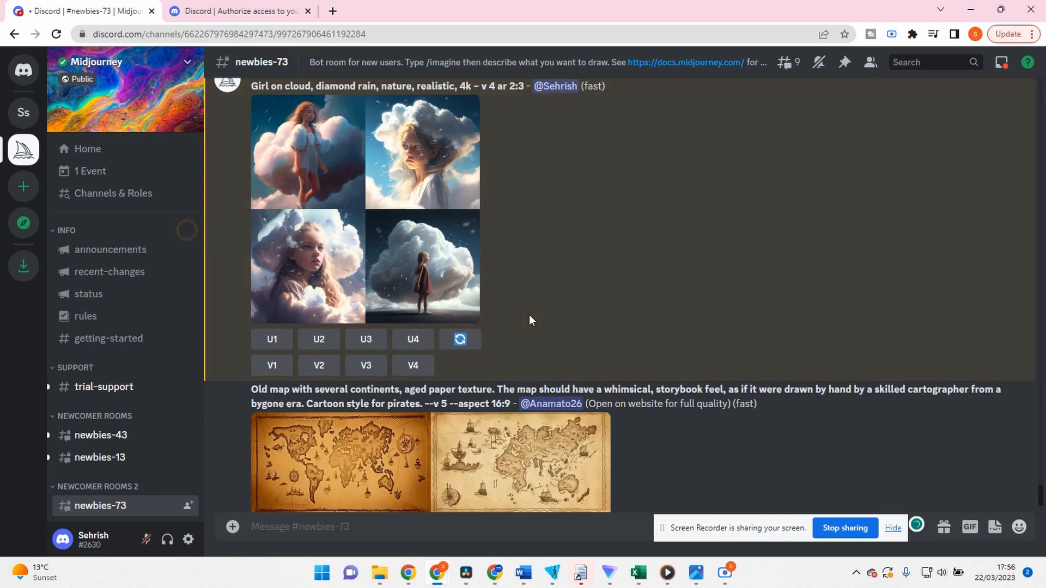
pyautogui.moveTo(277, 266)
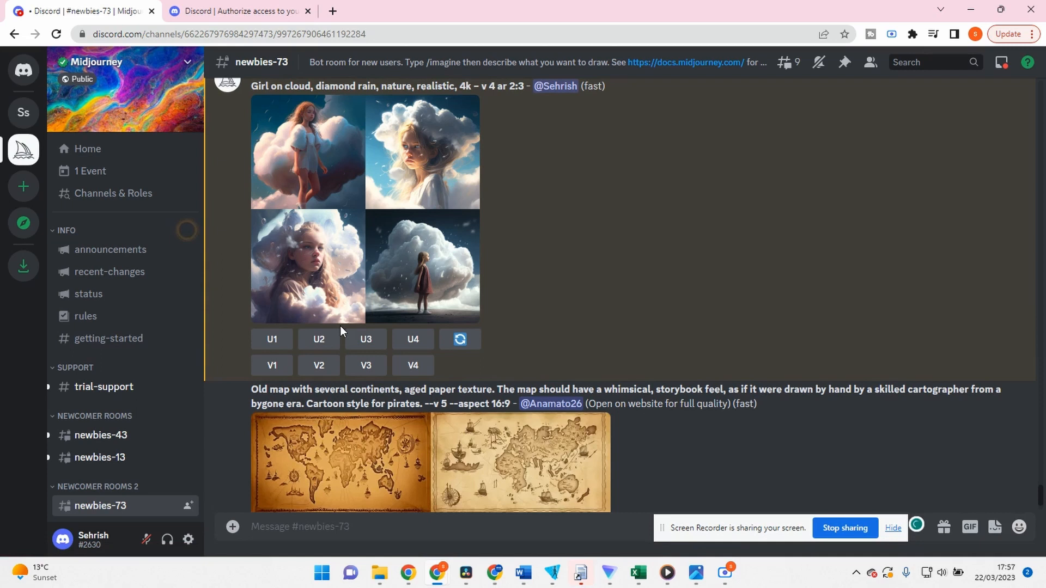
pyautogui.moveTo(365, 339)
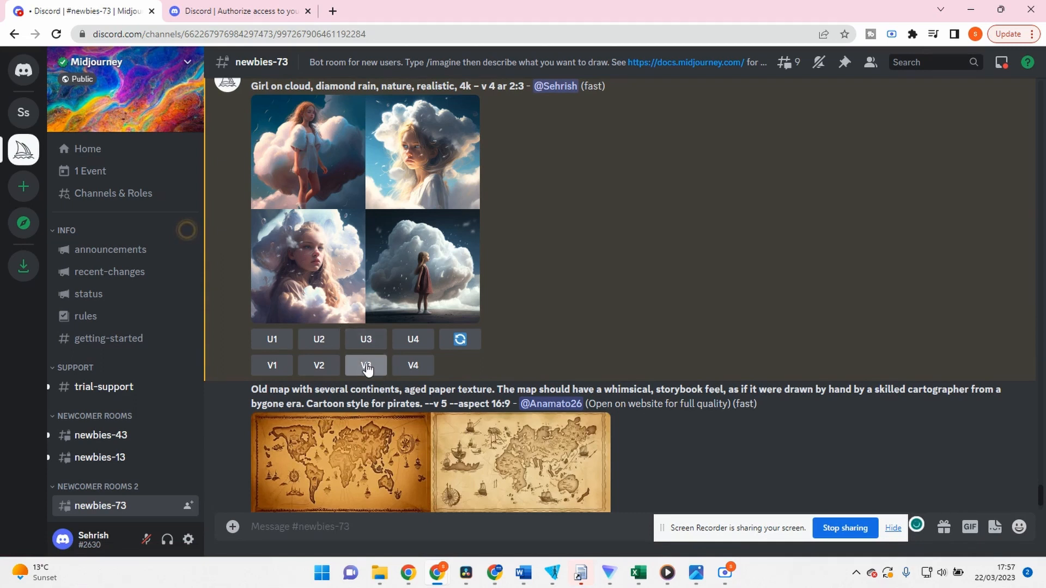
# Request variations of image 3 (V3), then queue an upscale of the third variation (U3).
pyautogui.click(366, 366)
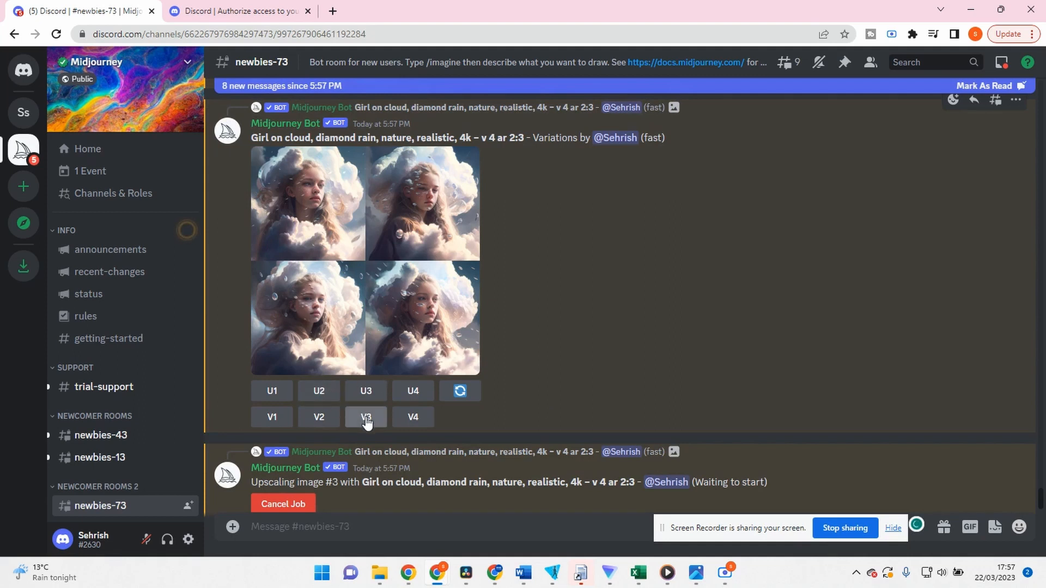
pyautogui.click(366, 417)
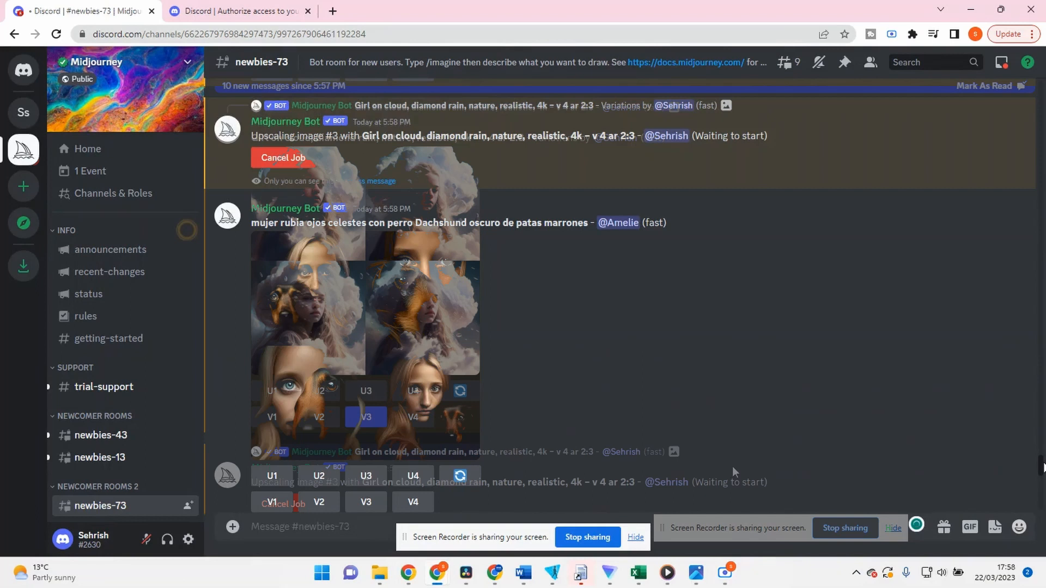
pyautogui.scroll(-3)
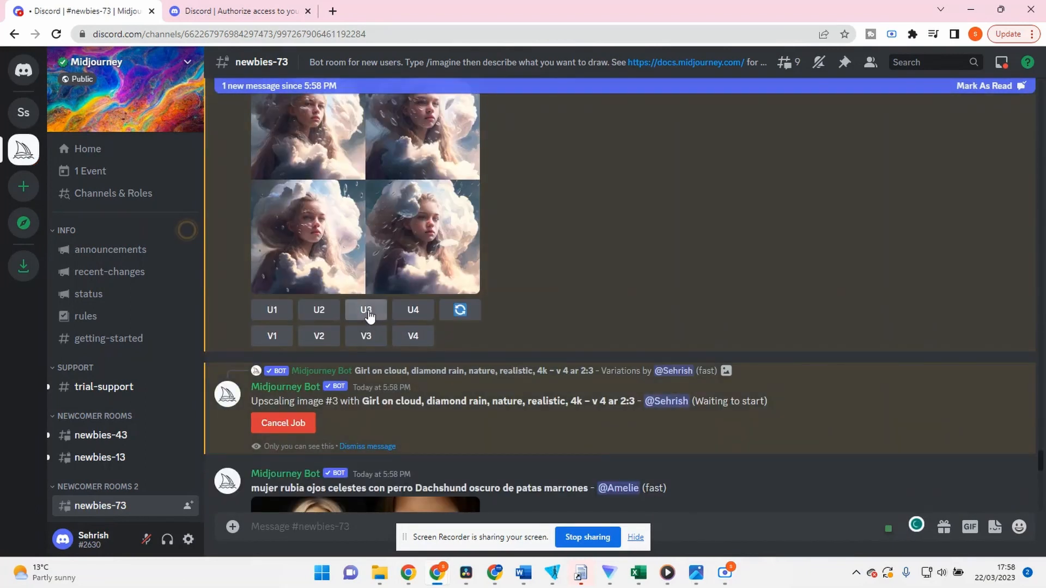
# Bring the finished upscaled girl-on-cloud image into view.
pyautogui.click(365, 309)
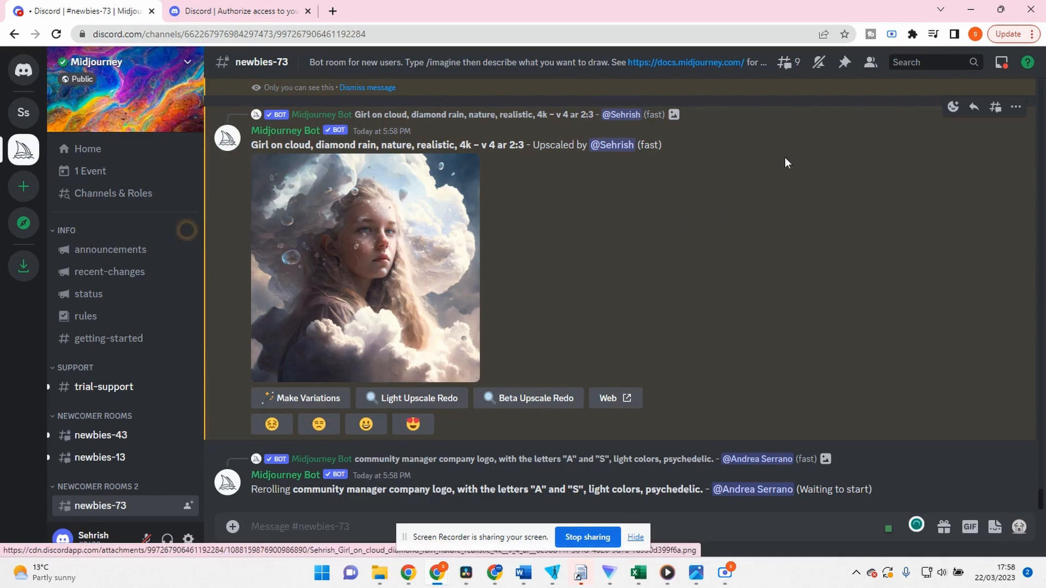
pyautogui.moveTo(952, 107)
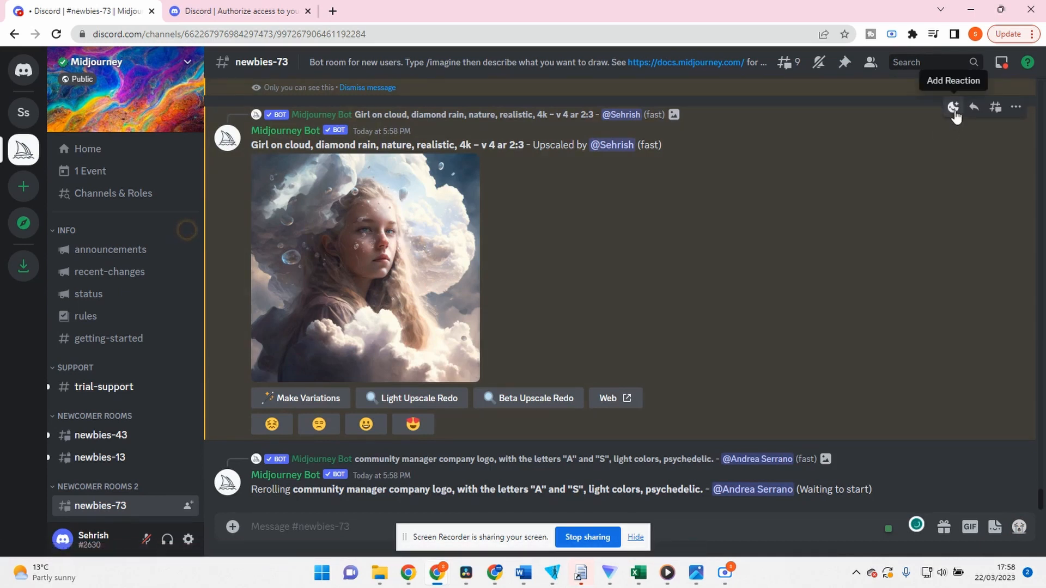
# React to the upscaled image with the envelope emoji to send it to the Midjourney Bot DMs.
pyautogui.click(954, 107)
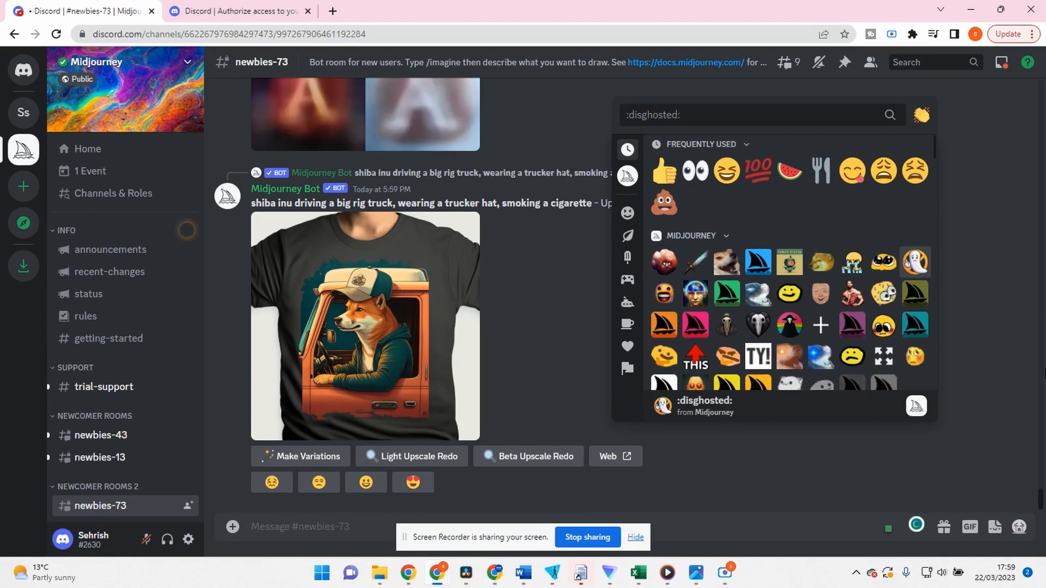
pyautogui.write('emai')
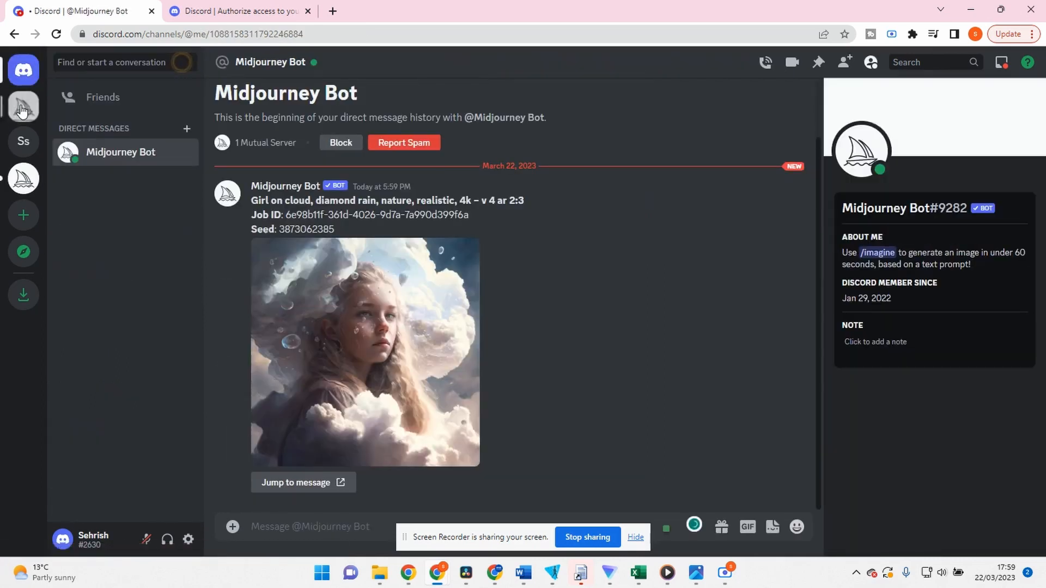
pyautogui.moveTo(432, 344)
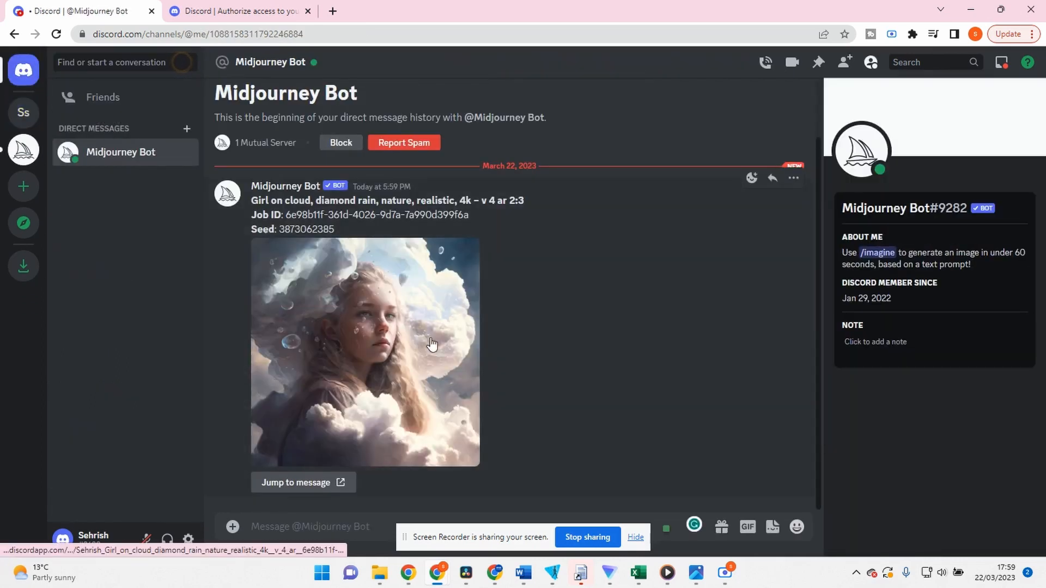